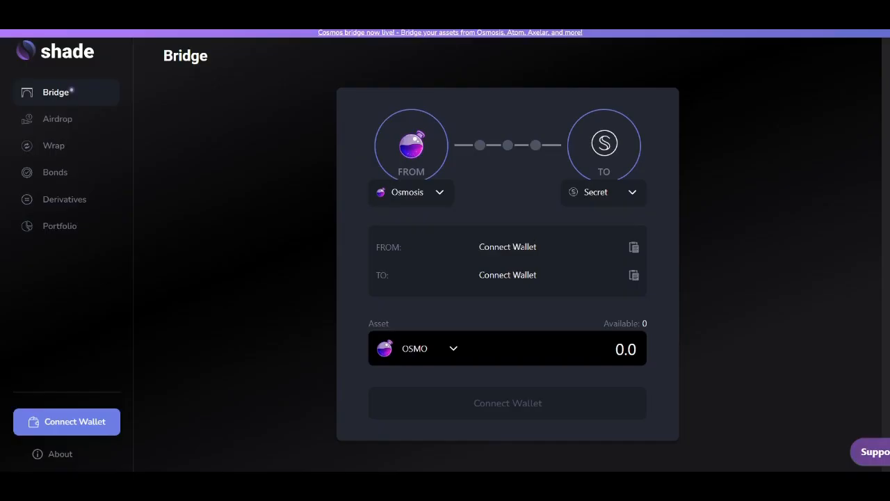
mouse_move(95, 421)
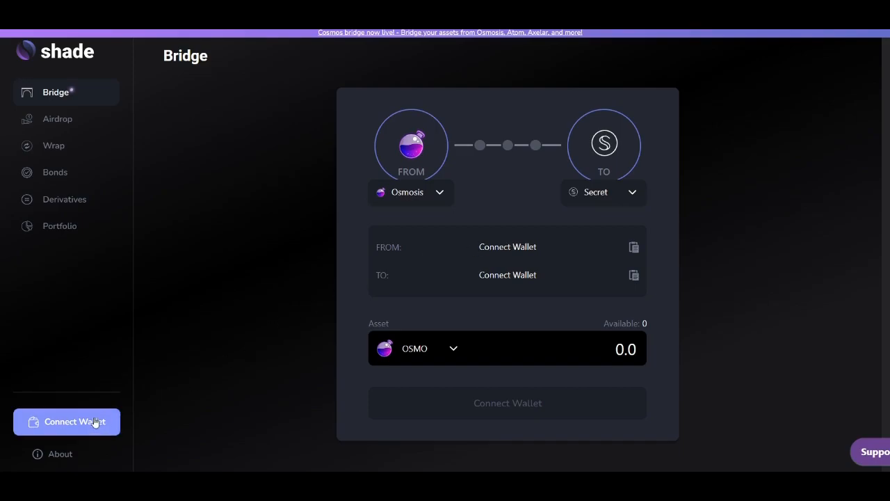
Step: Connect the Keplr wallet so the Osmosis and Secret addresses and OSMO balance load
click(67, 421)
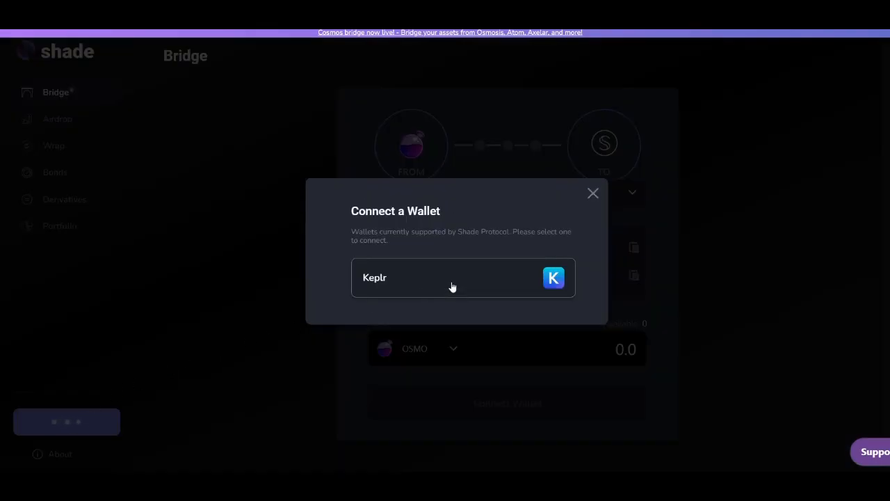
click(452, 277)
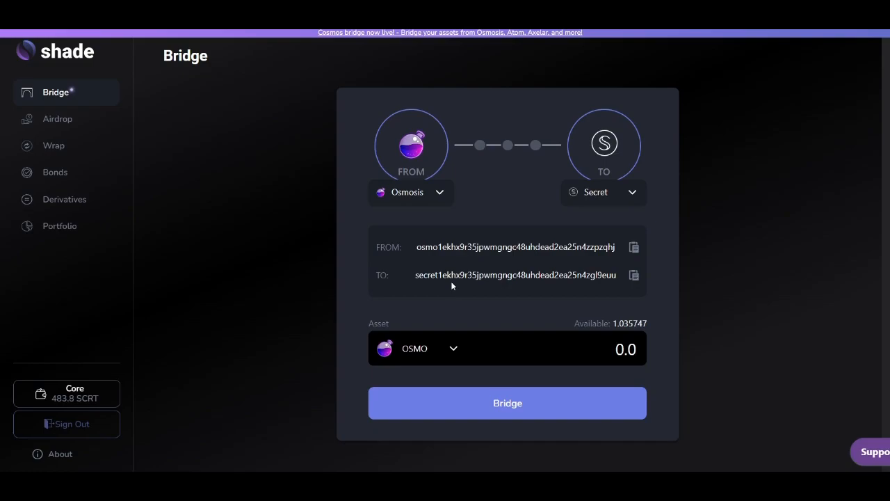
Step: Submit a bridge of 0.25 ATOM with Cosmos as source and Osmosis as destination
click(410, 192)
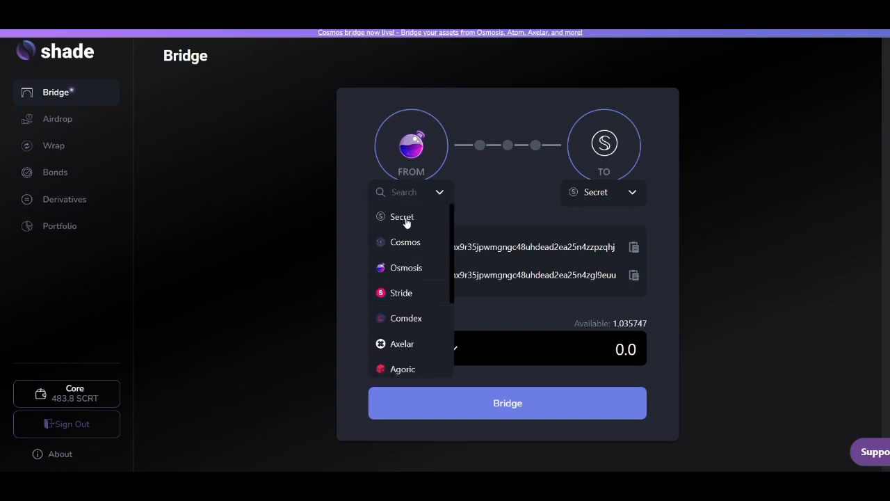
click(406, 242)
text(O)
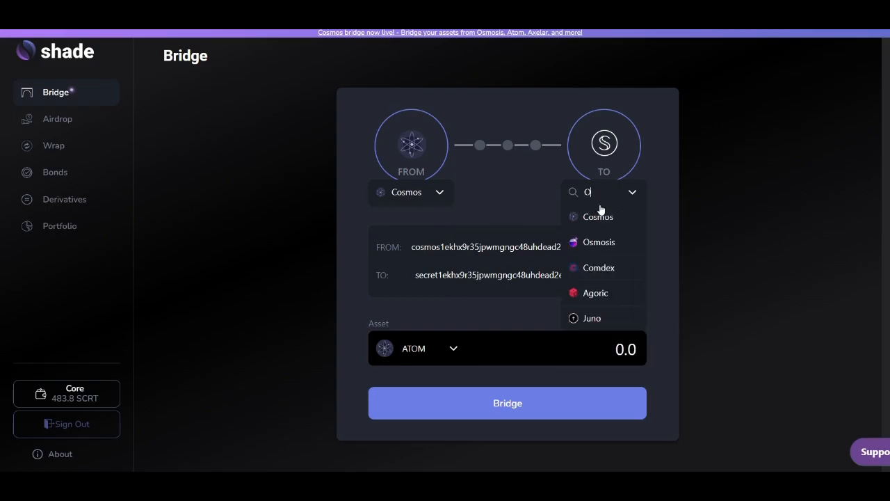
click(598, 242)
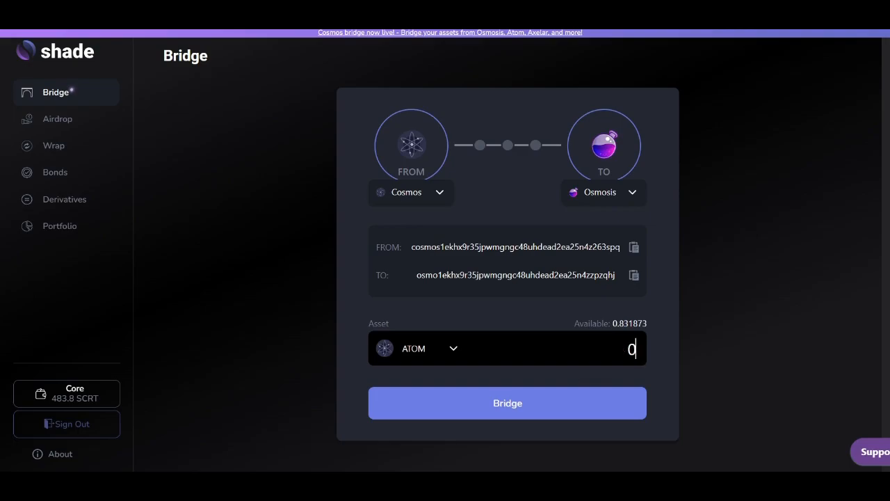
text(0.25)
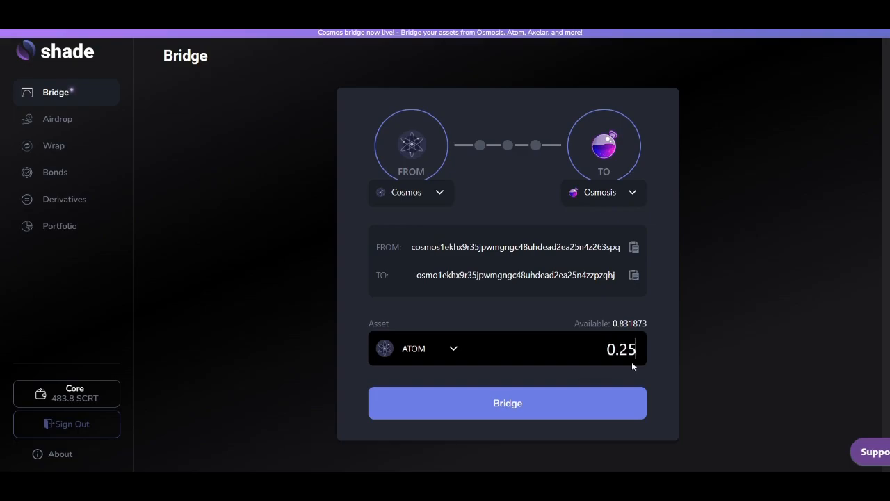
click(508, 403)
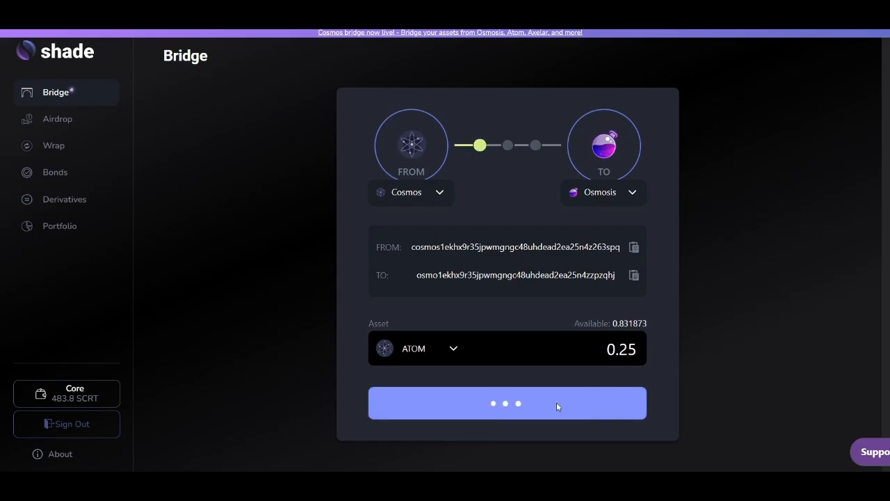
Step: Approve the 0.25 ATOM transfer at the High fee and dismiss the success banner
click(506, 402)
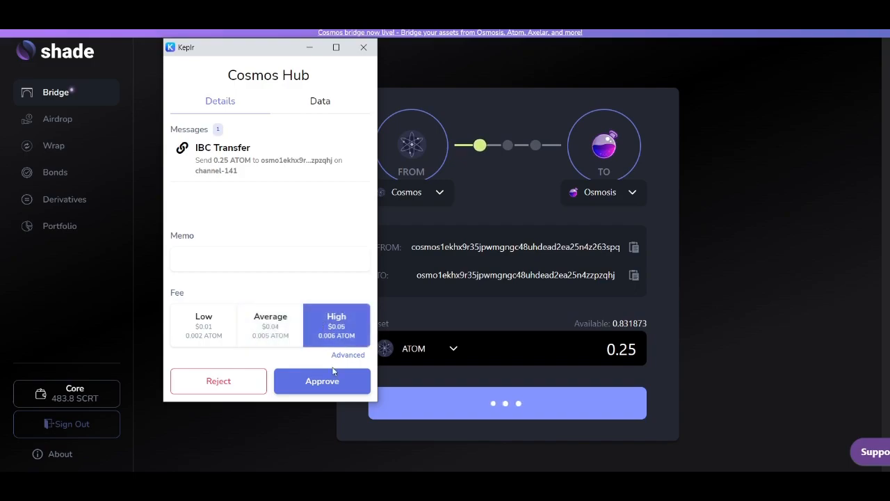
click(323, 381)
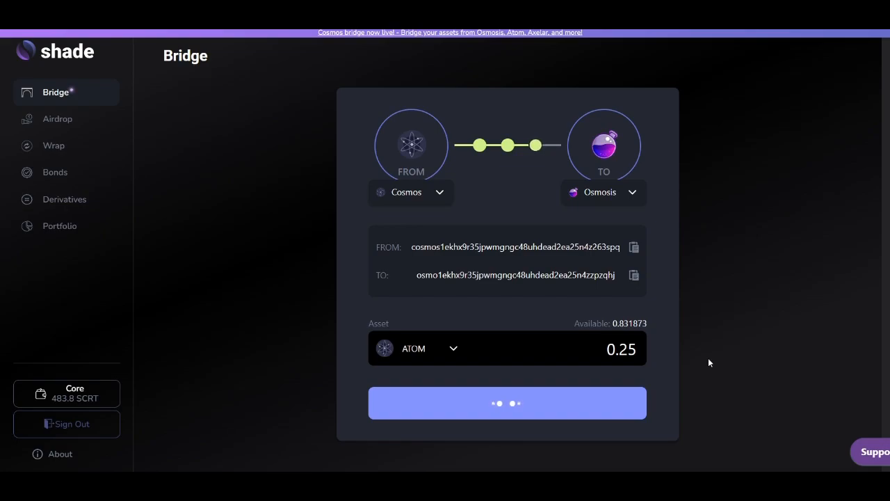
click(507, 404)
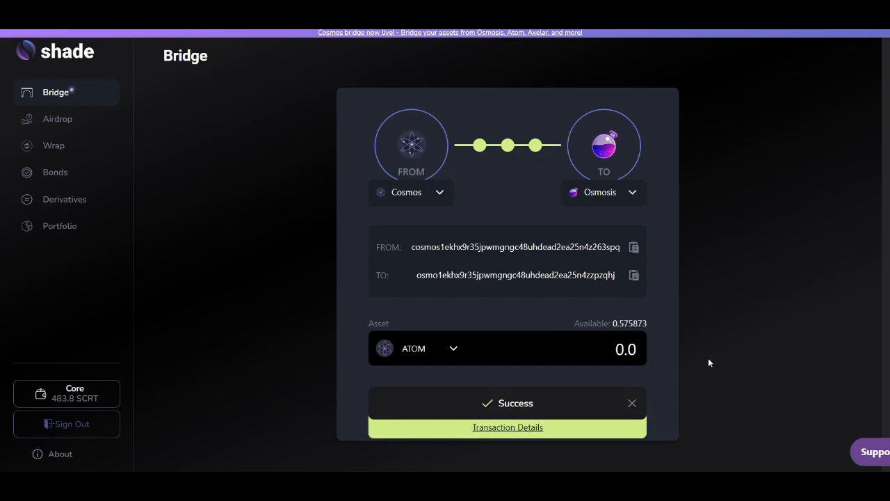
mouse_move(631, 403)
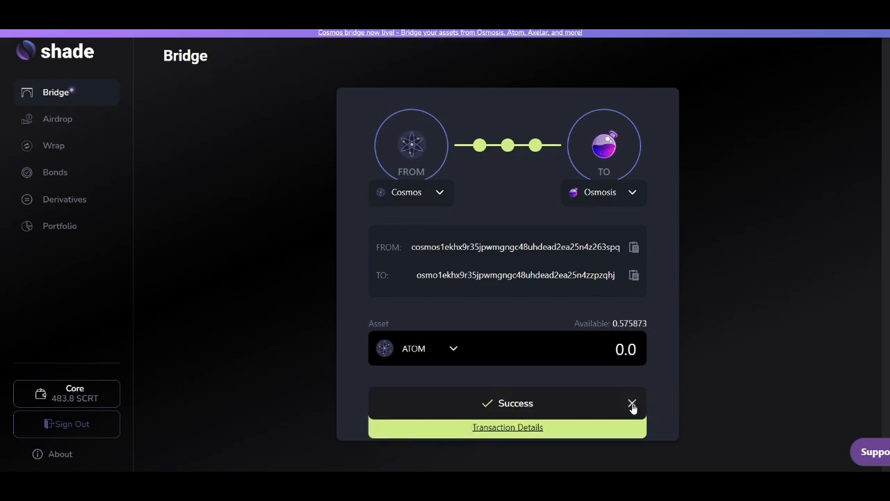
click(632, 403)
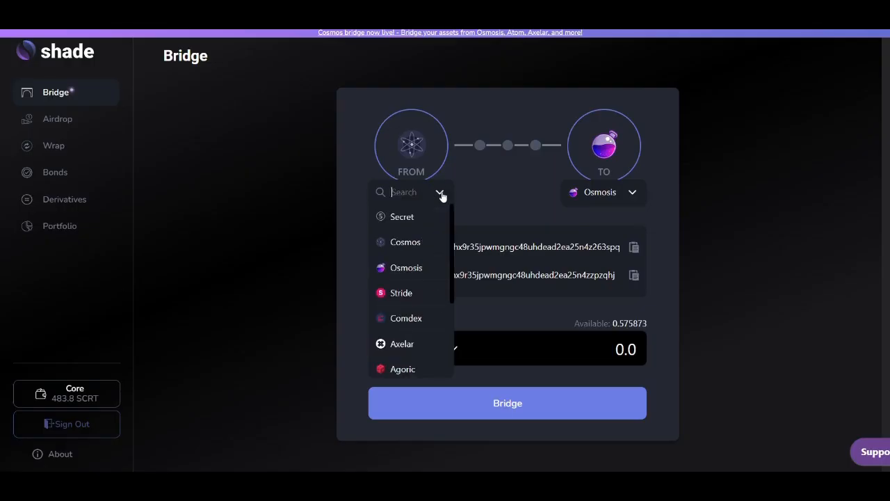
Step: Submit the full available 0.25 ATOM from Osmosis back to Cosmos
click(406, 268)
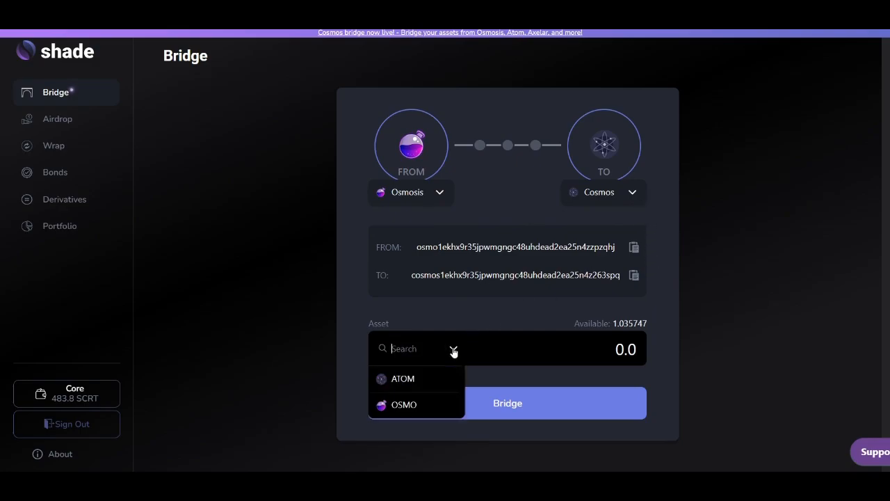
click(403, 378)
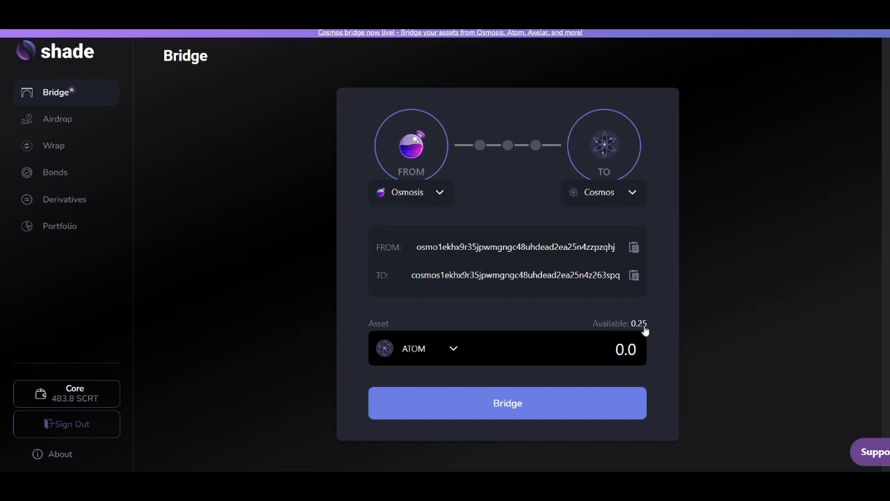
click(639, 322)
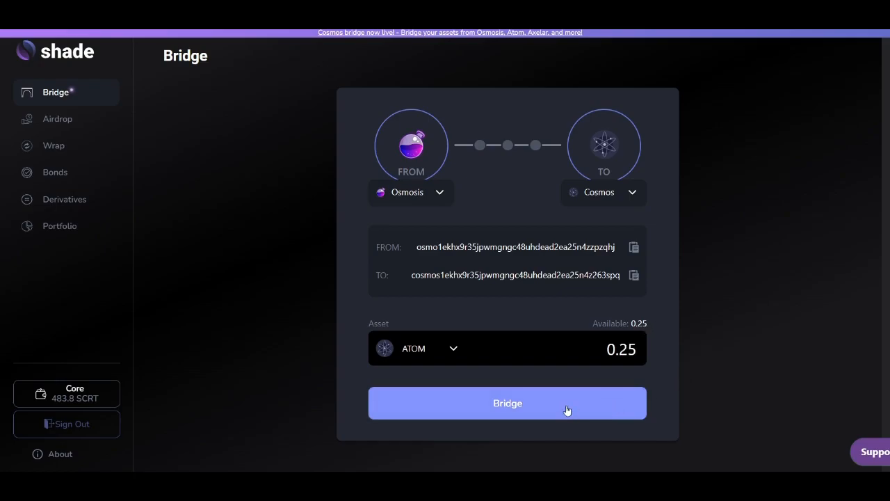
click(506, 403)
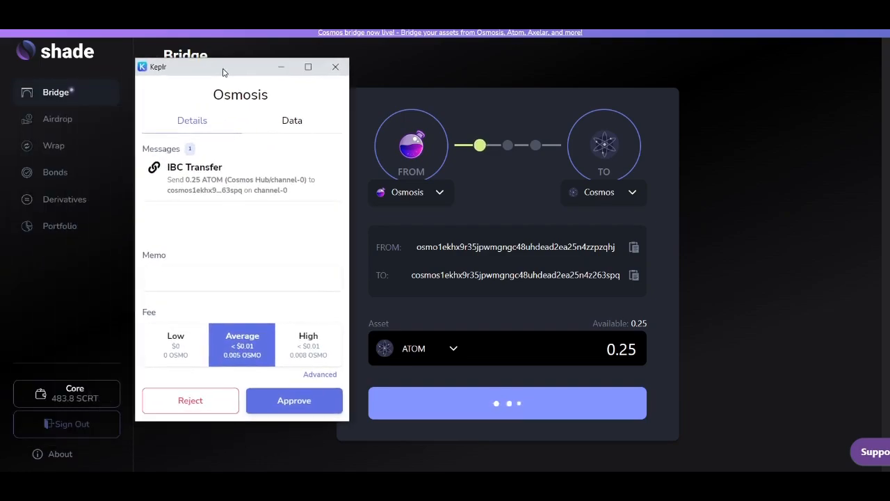
Step: Approve the return transfer at the High fee and wait for it to complete
click(309, 345)
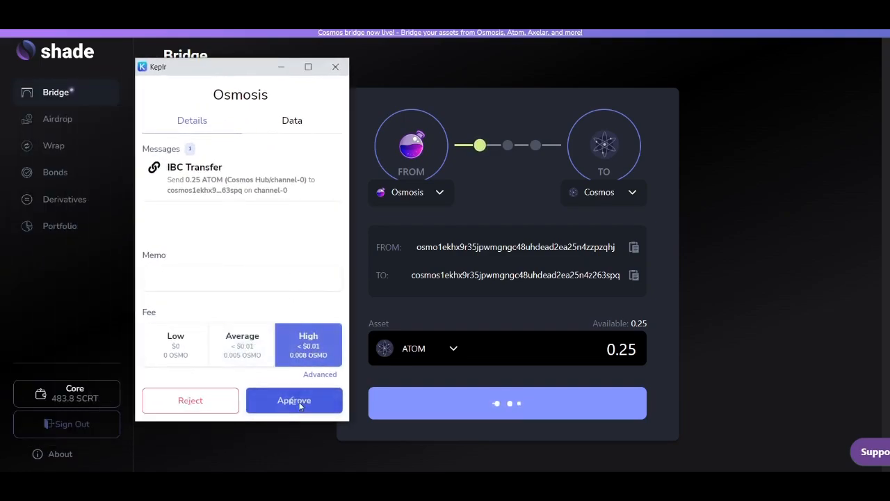
click(293, 400)
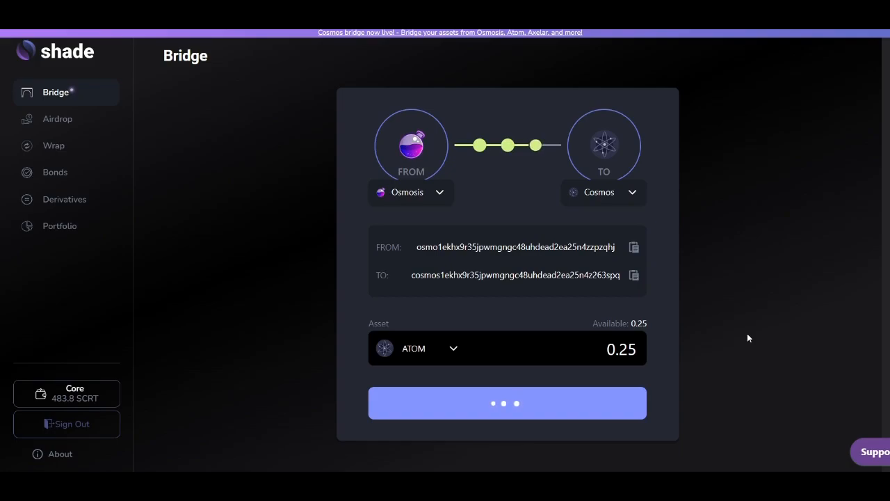
click(507, 404)
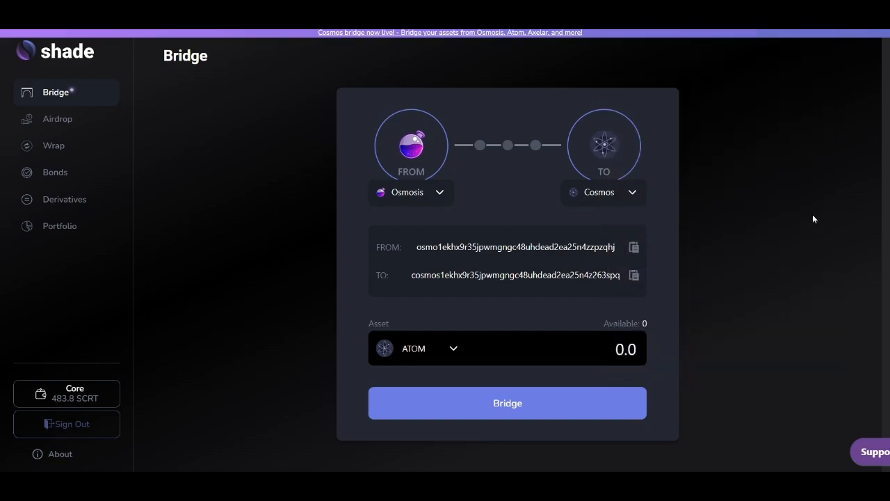
click(410, 192)
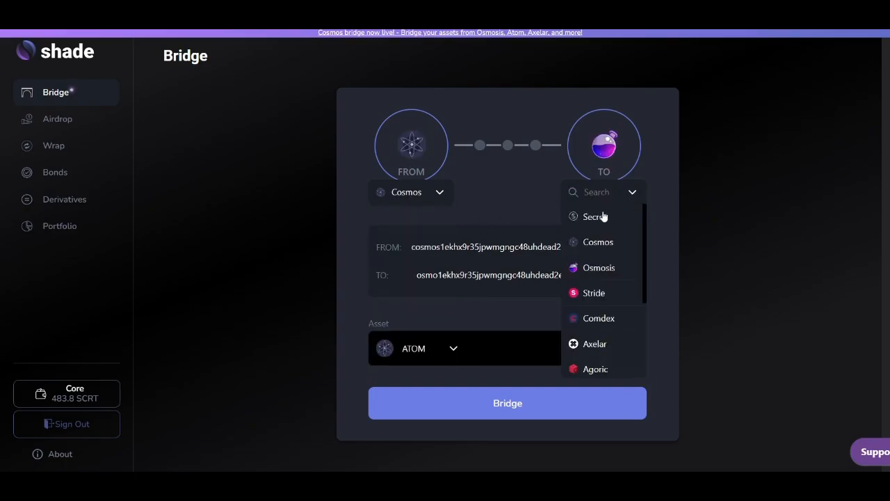
Step: Submit 0.25 ATOM from Cosmos to Secret and approve the first wallet request at the High fee
click(593, 217)
text(0.25)
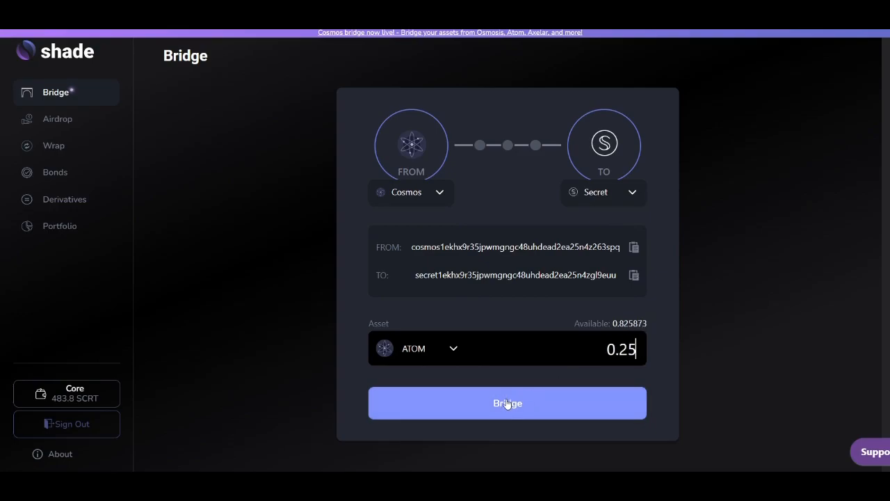
click(506, 404)
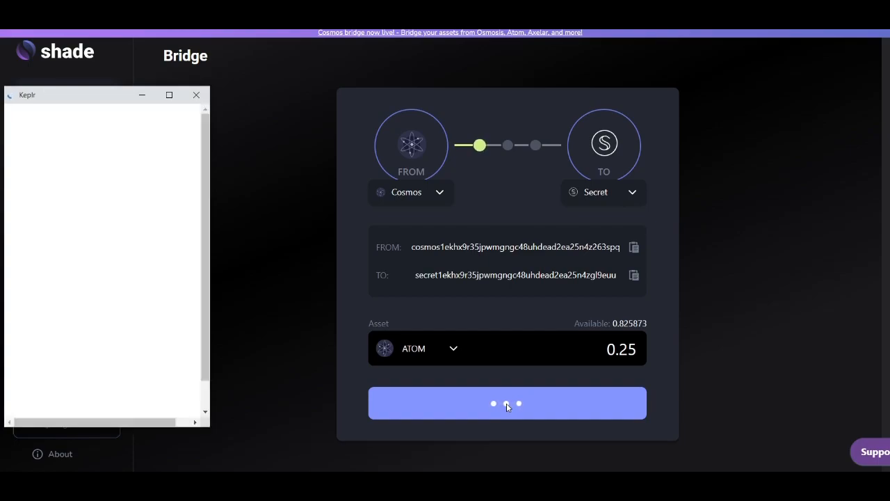
click(507, 403)
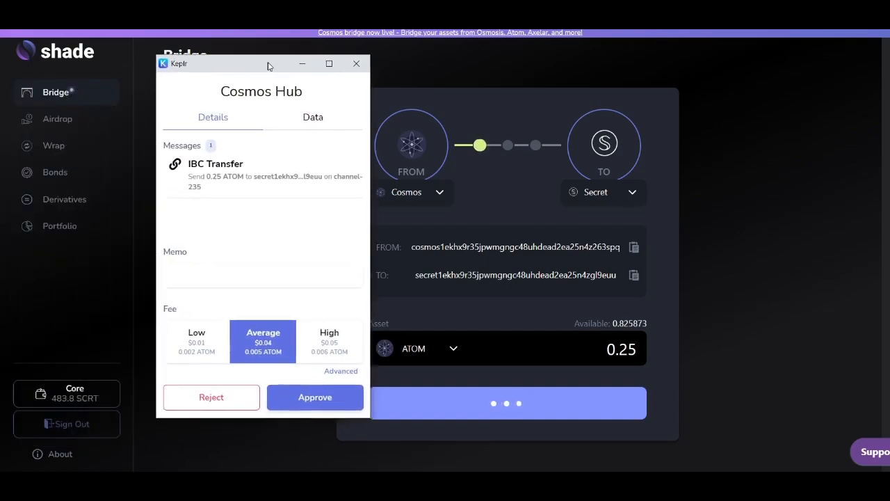
click(331, 341)
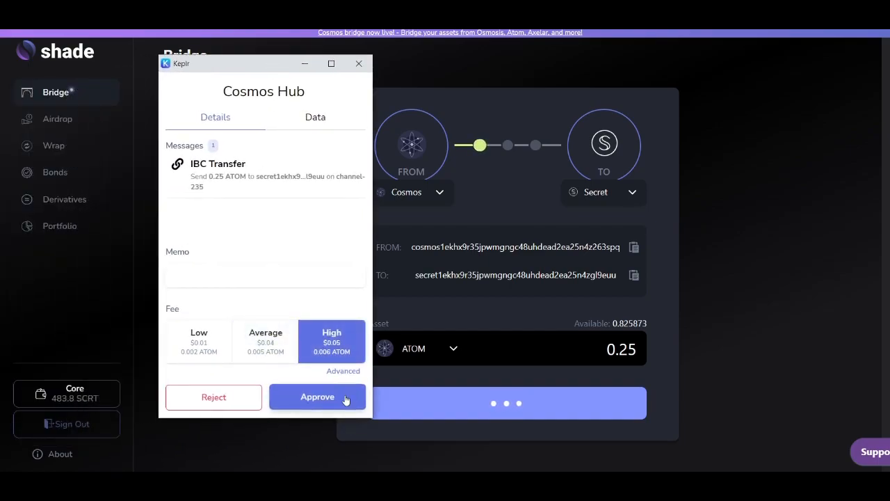
click(318, 396)
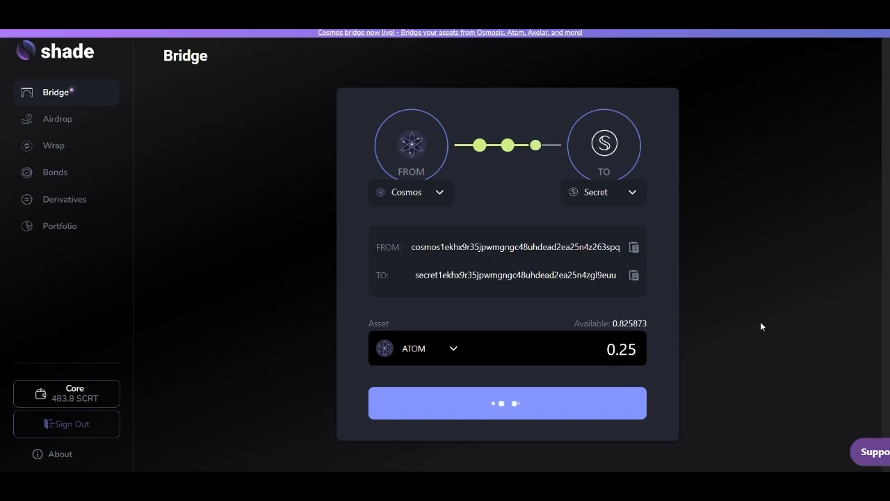
Step: Approve the second wallet request at the High fee and dismiss the success notice
click(506, 401)
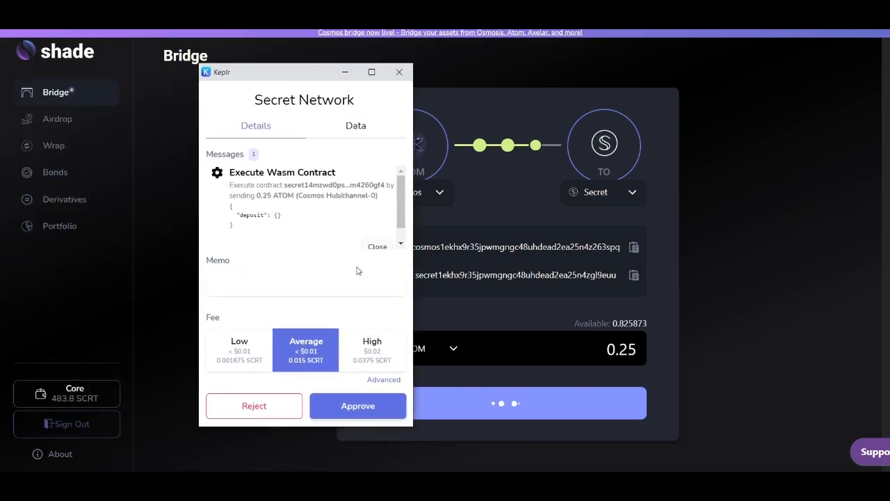
click(372, 350)
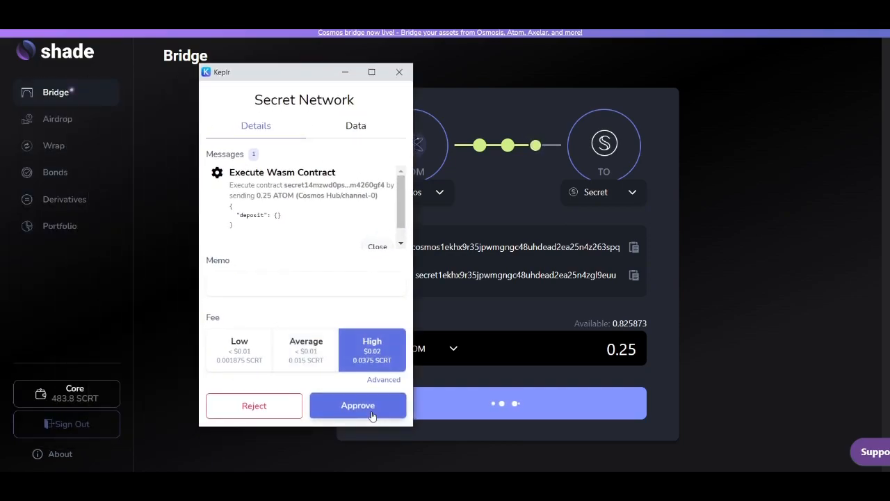
click(357, 406)
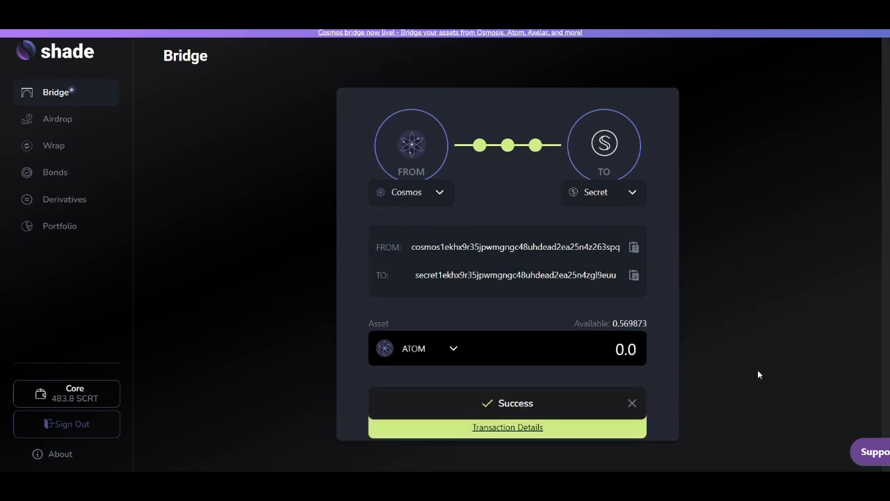
click(632, 404)
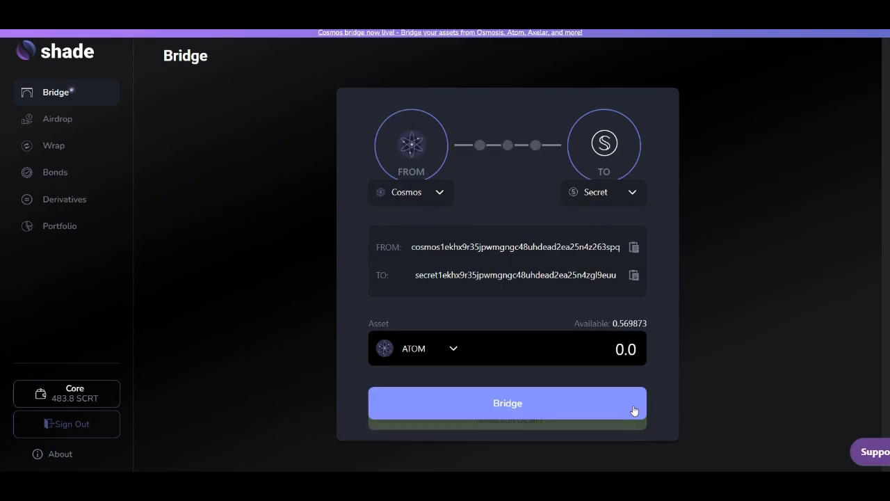
mouse_move(58, 225)
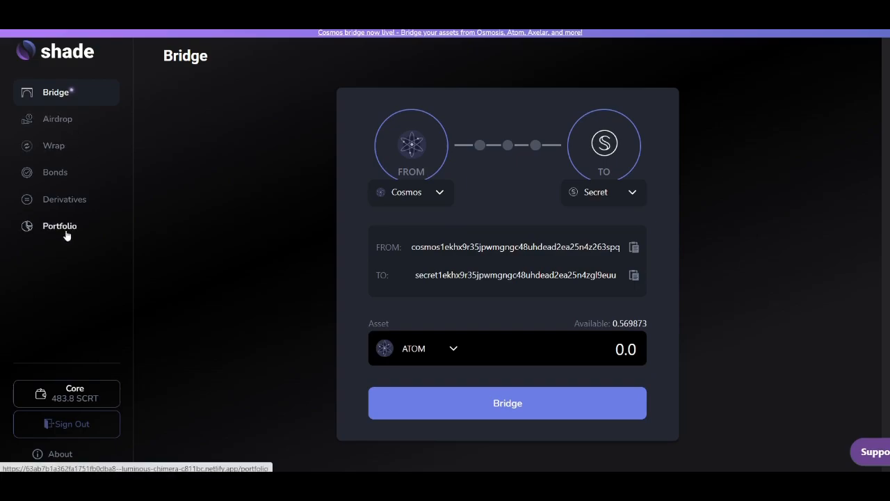
Step: Find private ATOM in the portfolio and highlight its 0.5 balance
click(58, 225)
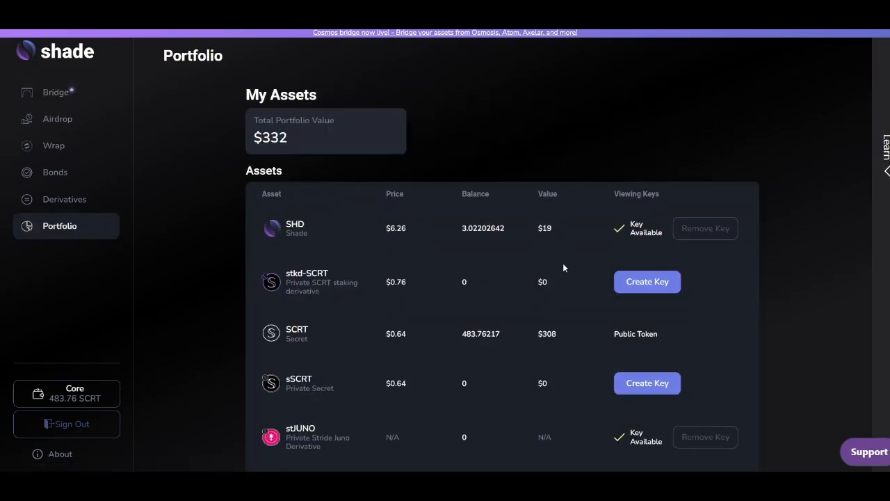
scroll(down, 3)
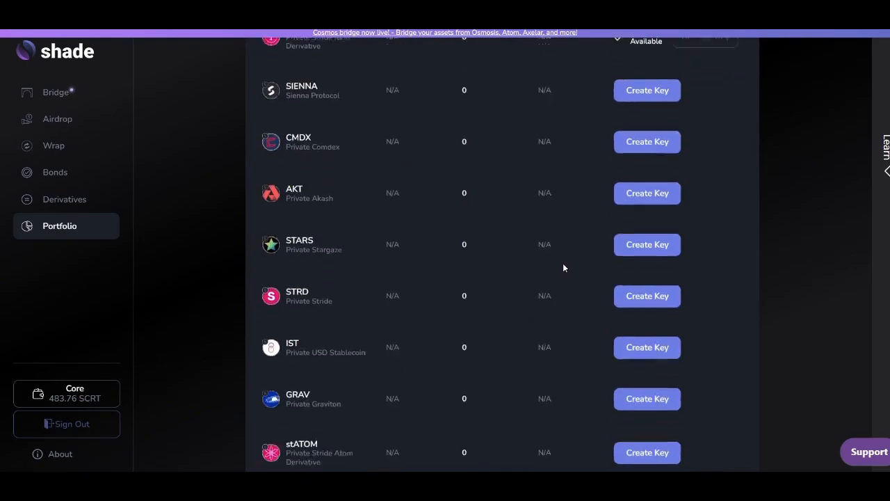
scroll(down, 3)
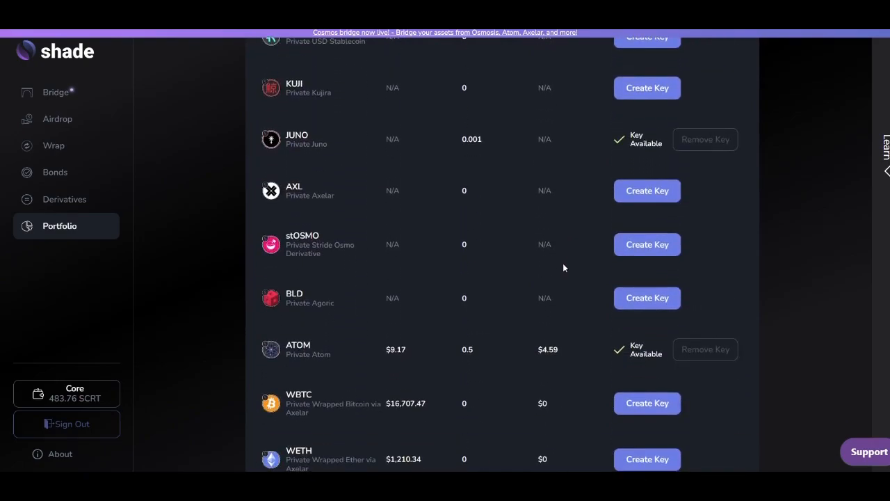
scroll(down, 3)
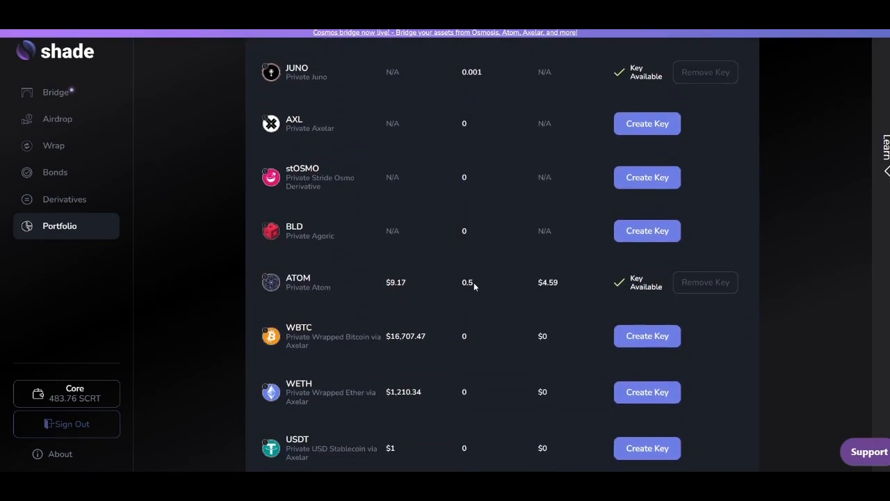
double_click(467, 281)
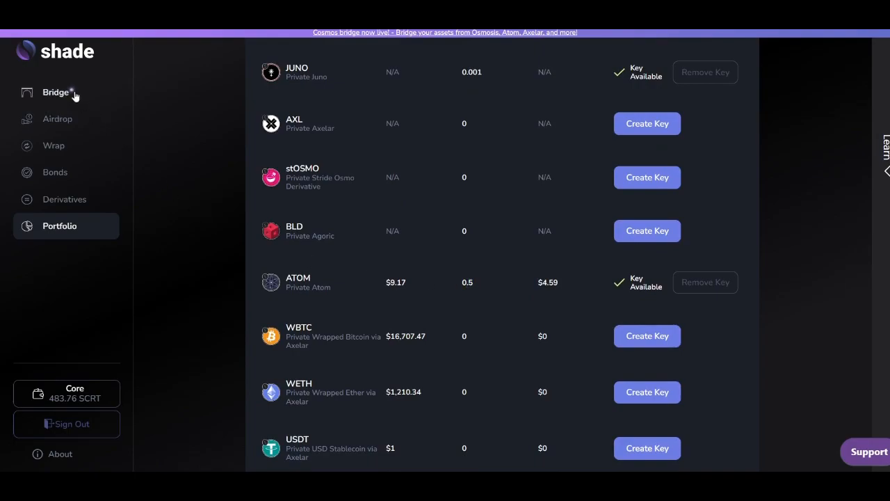
Step: Submit the full 0.5 private ATOM from Secret to Cosmos and choose the High fee
click(56, 92)
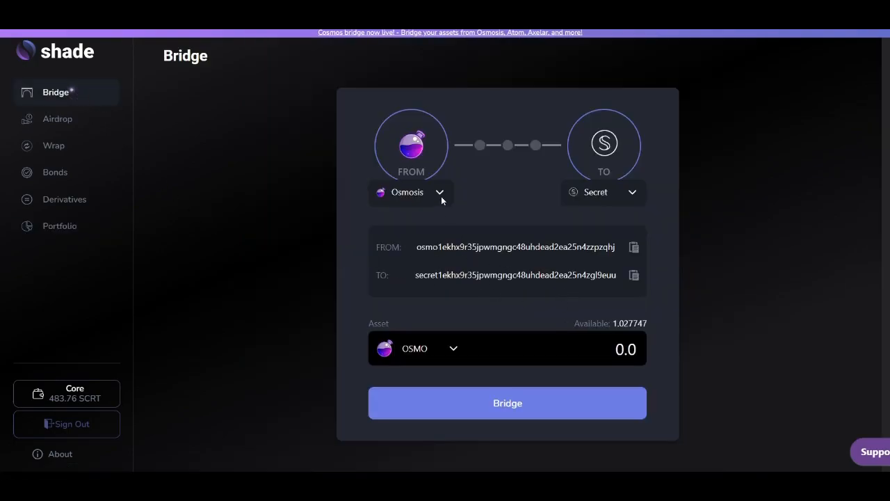
click(410, 192)
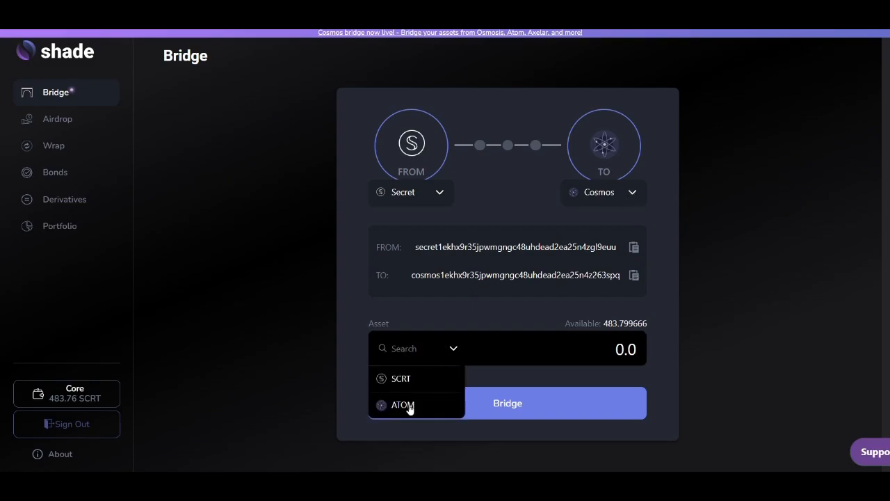
click(402, 405)
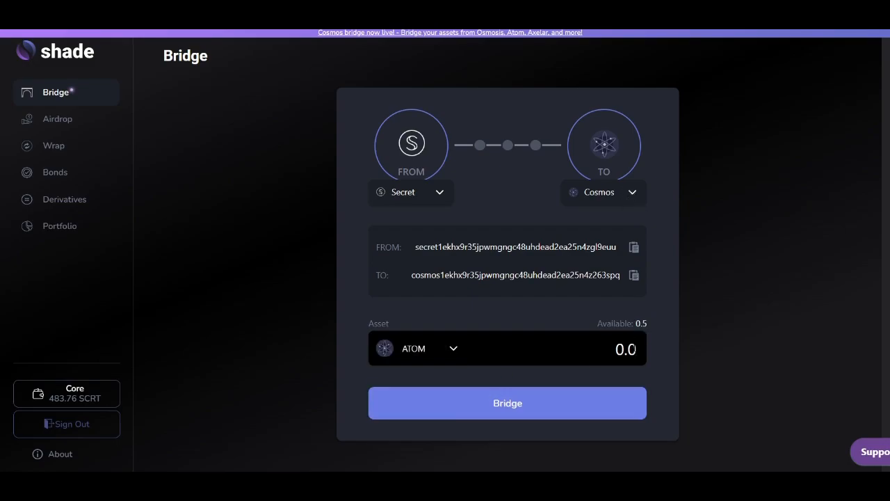
click(625, 347)
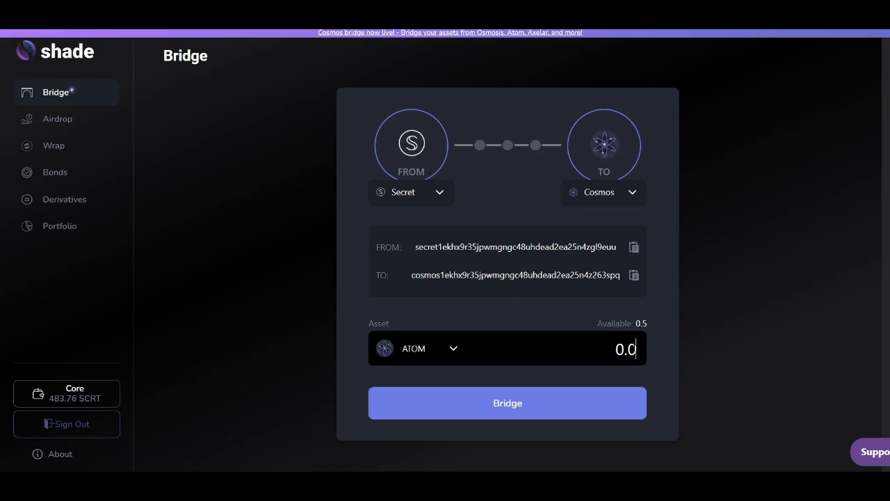
click(507, 403)
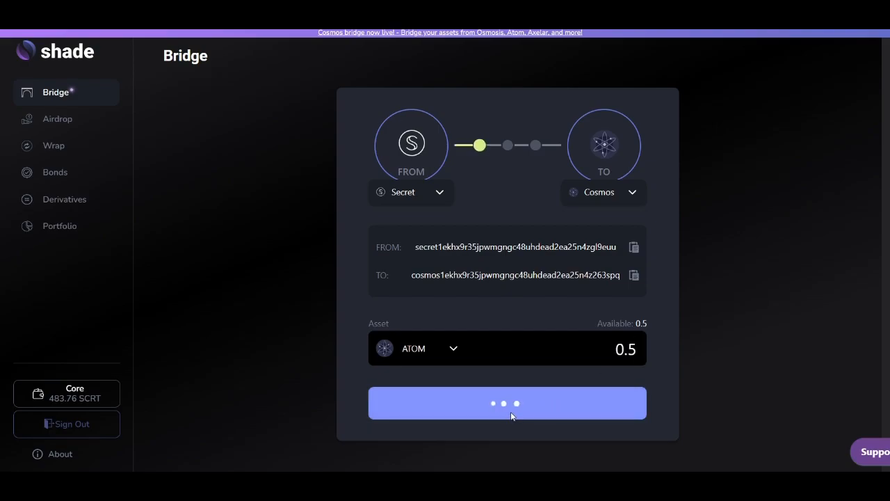
click(506, 403)
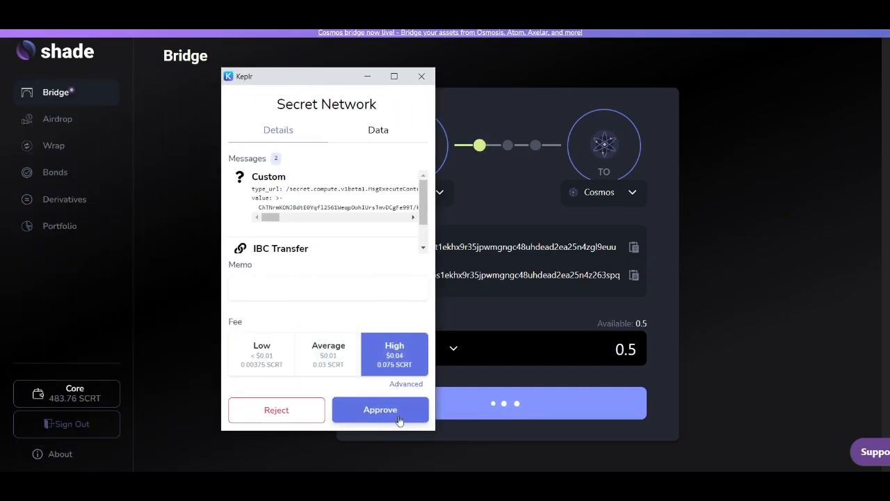
Step: Approve the transfer and check the Cosmos balance still at 0.569873 ATOM
click(379, 409)
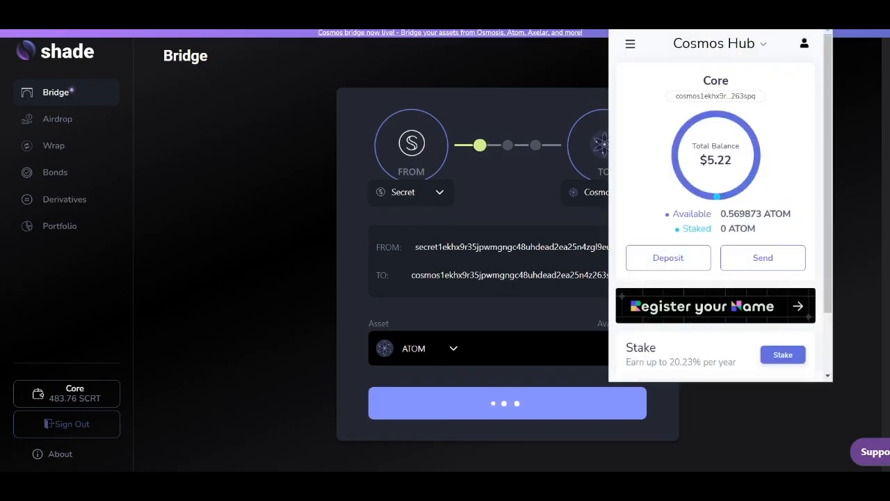
double_click(740, 215)
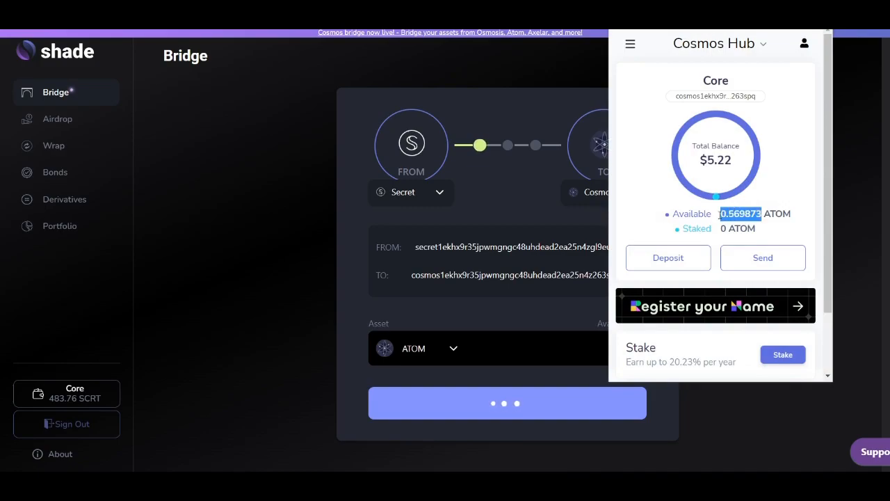
mouse_move(776, 197)
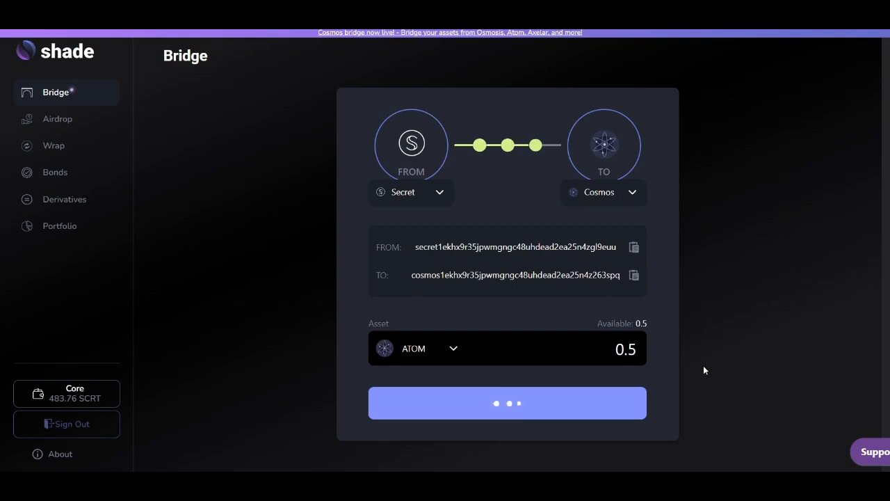
Step: Verify private ATOM now shows 0 in the portfolio and Cosmos holds 1.069873 ATOM
click(507, 403)
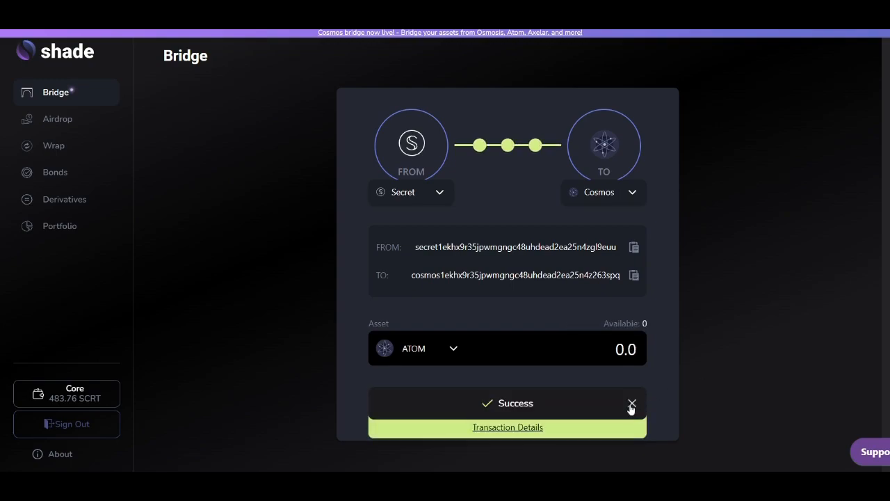
click(58, 226)
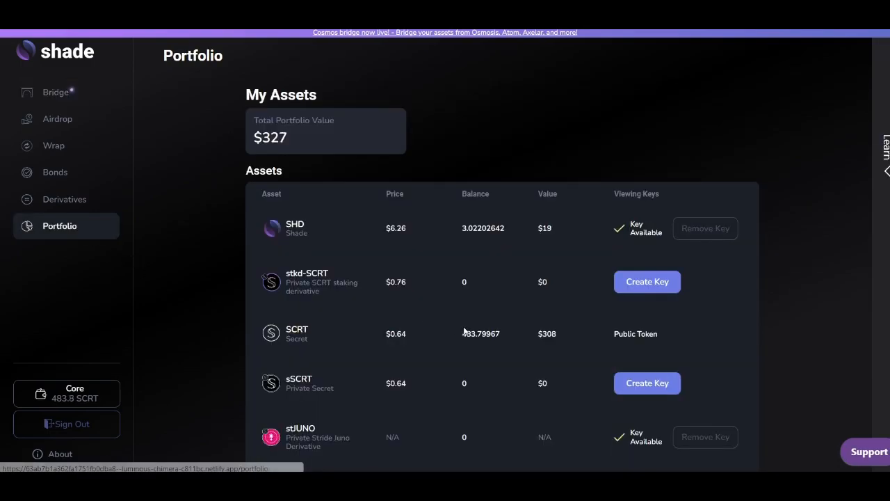
scroll(down, 3)
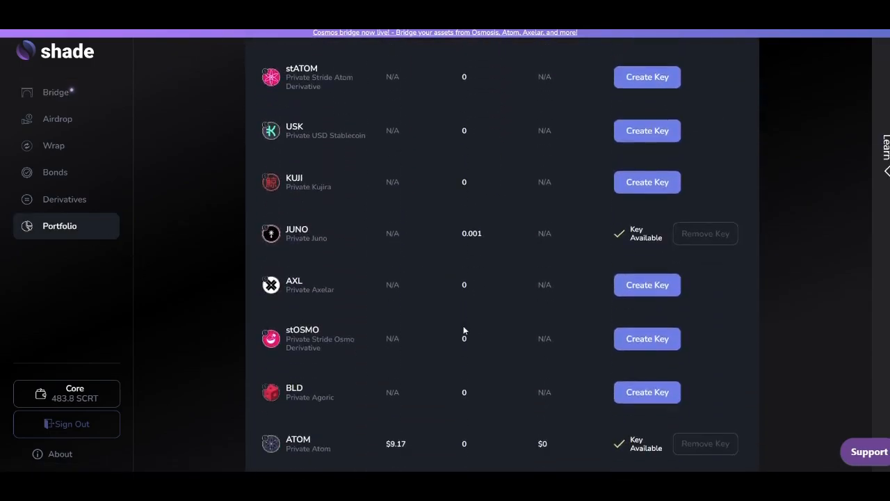
scroll(down, 3)
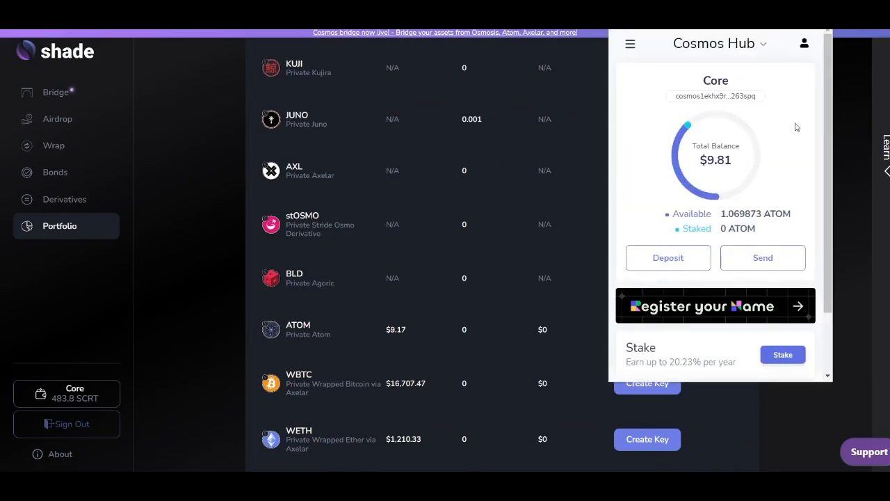
double_click(740, 214)
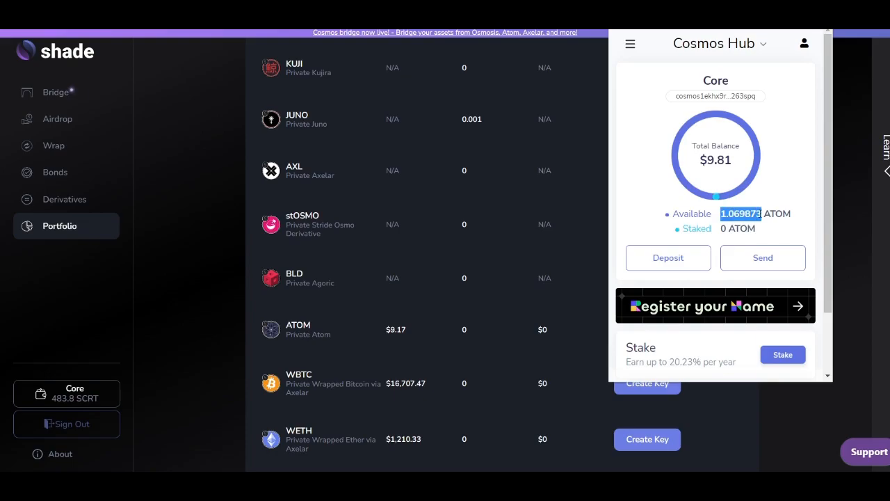